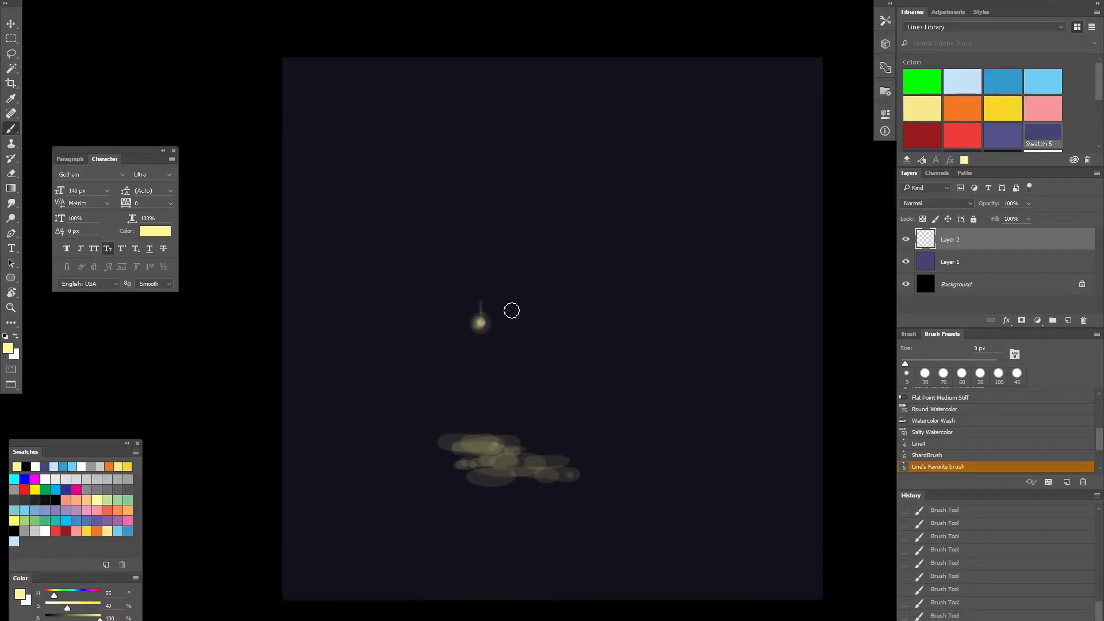
- Paint the vertical post and a thick overhead beam in pale yellow above the lamp
{"action": "left_click_drag", "start_coordinate": [507, 295], "coordinate": [507, 440]}
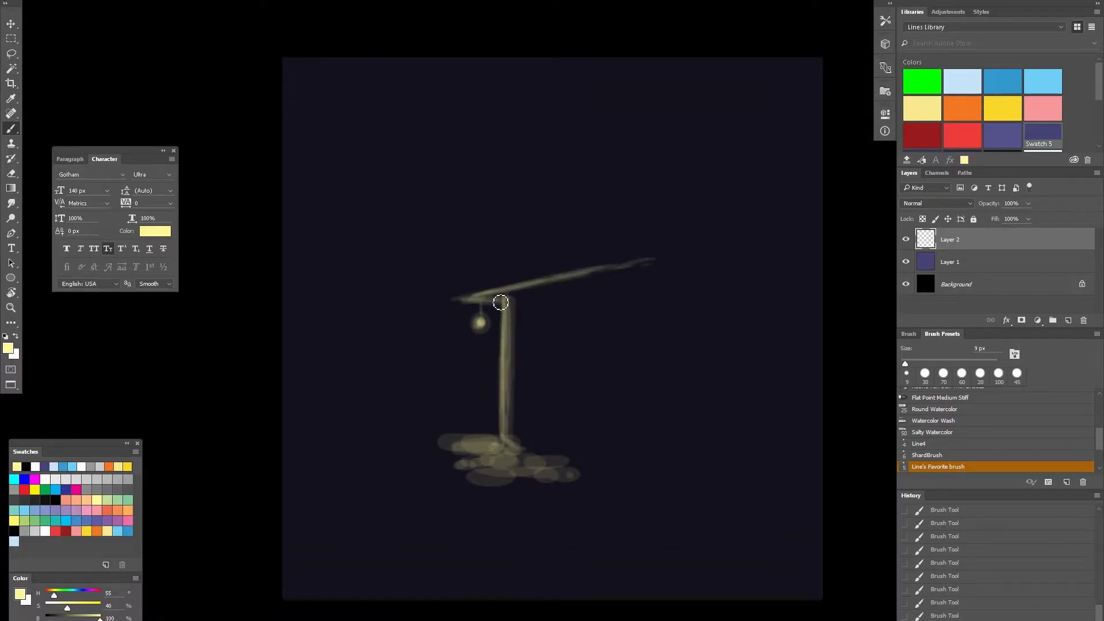
{"action": "left_click_drag", "start_coordinate": [500, 303], "coordinate": [648, 264]}
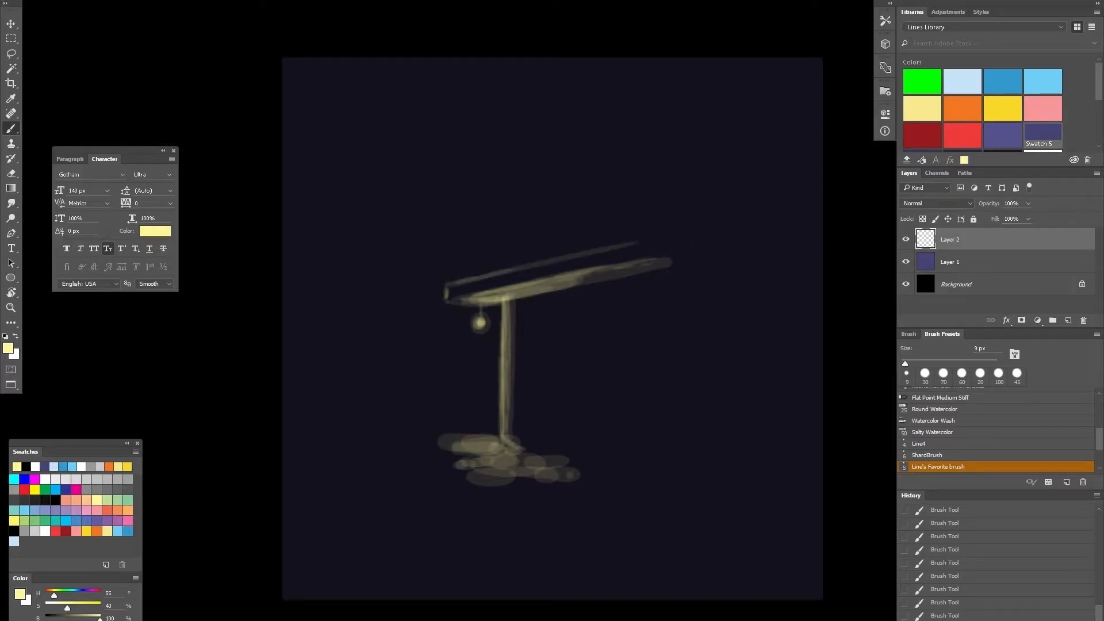
{"action": "left_click_drag", "start_coordinate": [526, 313], "coordinate": [526, 366]}
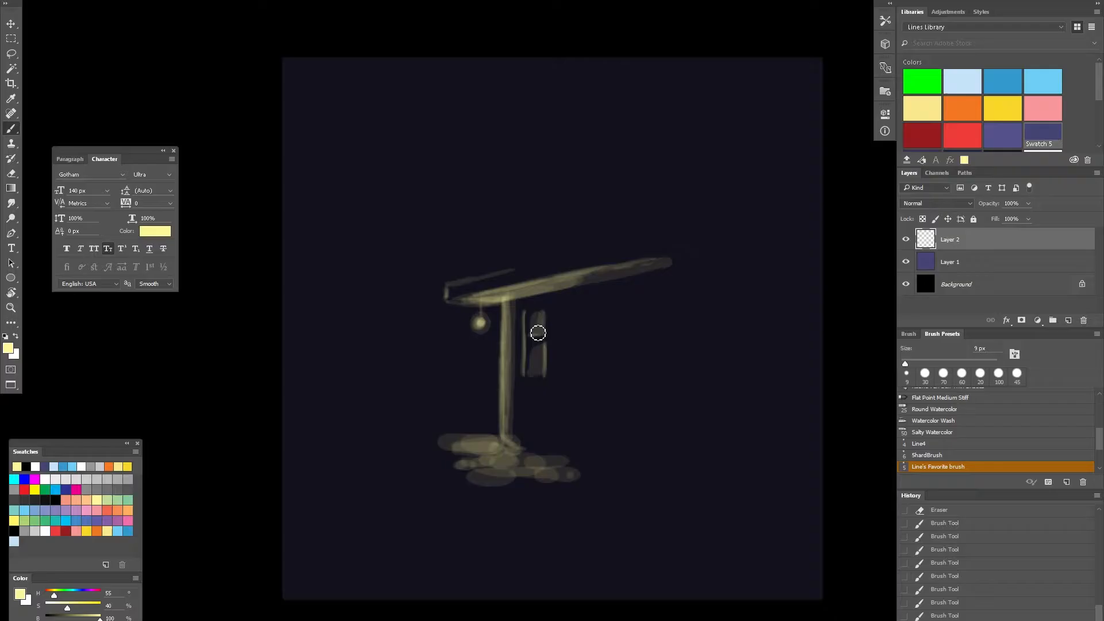
- Sketch the window frame beside the post and dab more cobblestones toward the left edge
{"action": "left_click_drag", "start_coordinate": [537, 332], "coordinate": [564, 374]}
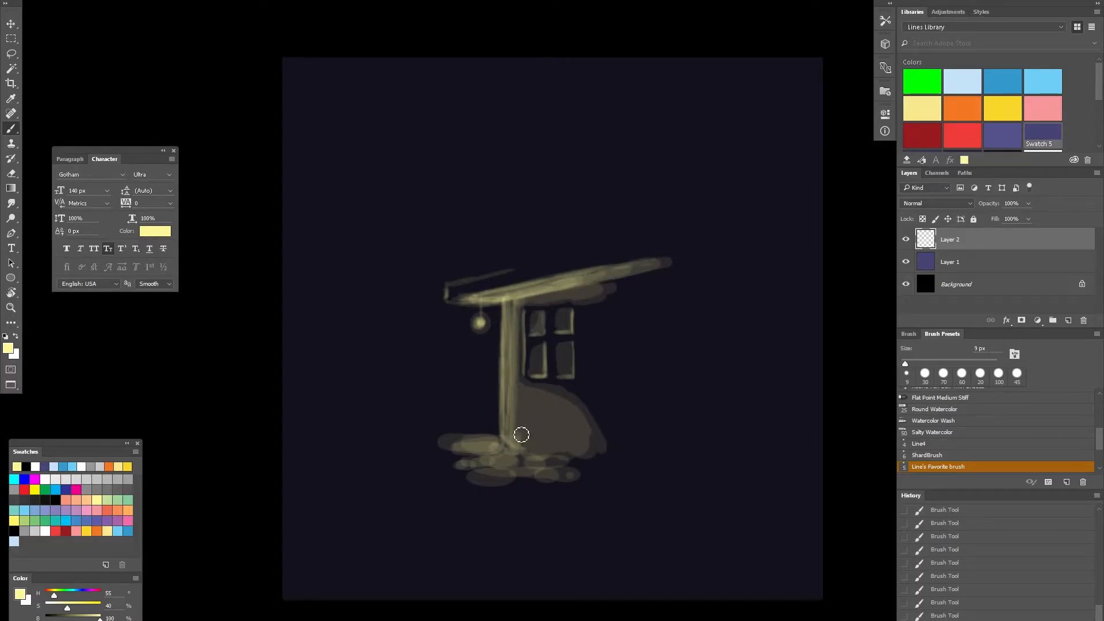
{"action": "left_click_drag", "start_coordinate": [521, 435], "coordinate": [443, 465]}
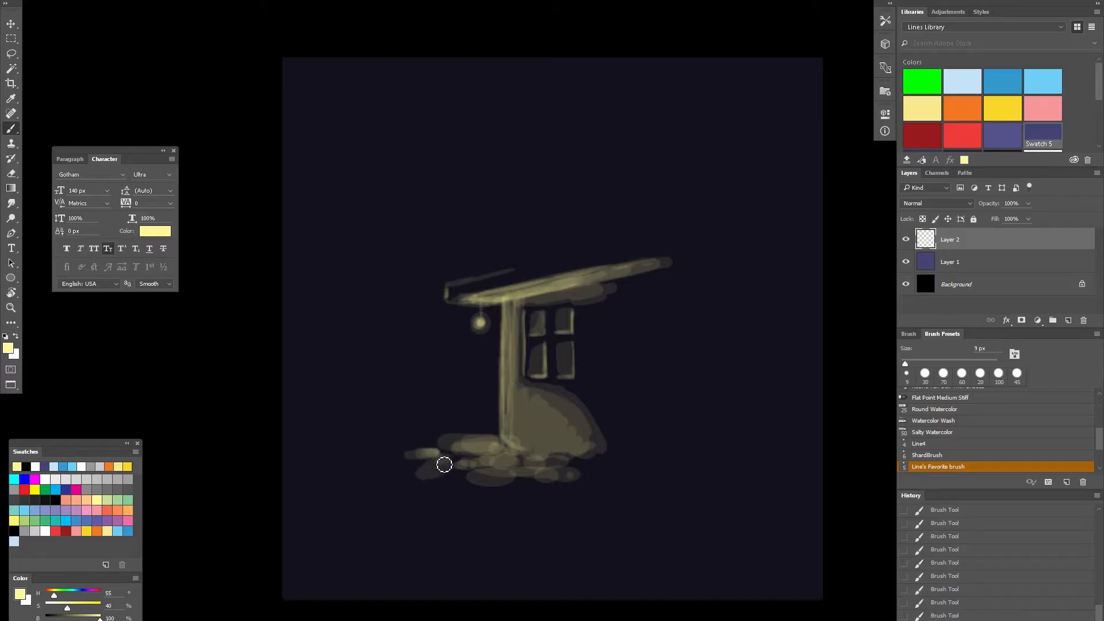
{"action": "left_click", "coordinate": [444, 464]}
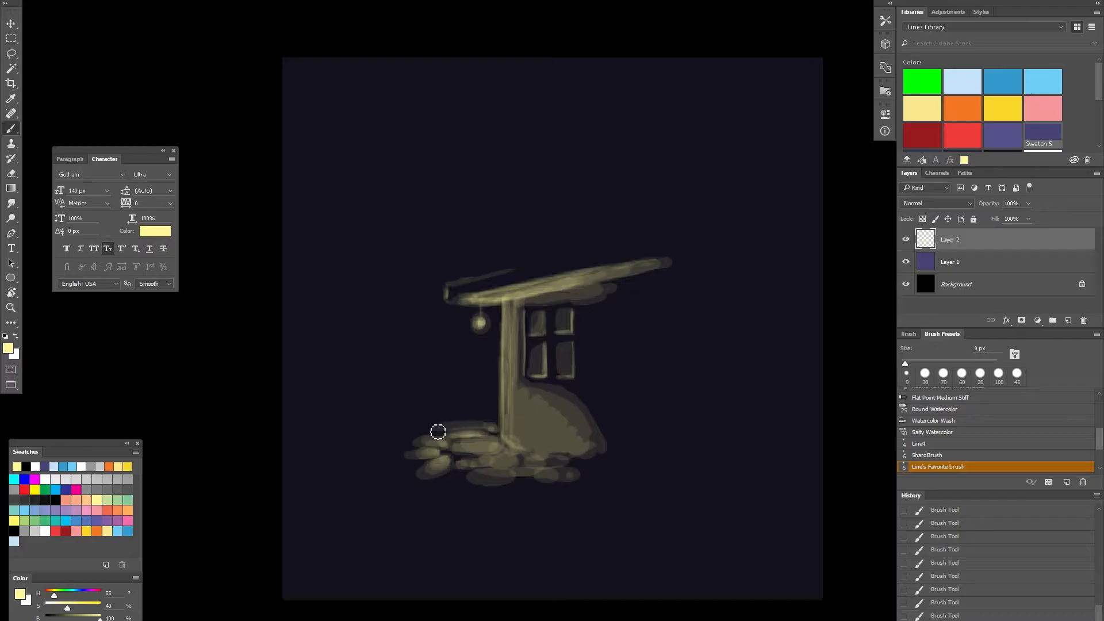
- Brush individual cobblestone shapes on the left side and beneath the post
{"action": "left_click_drag", "start_coordinate": [437, 432], "coordinate": [489, 464]}
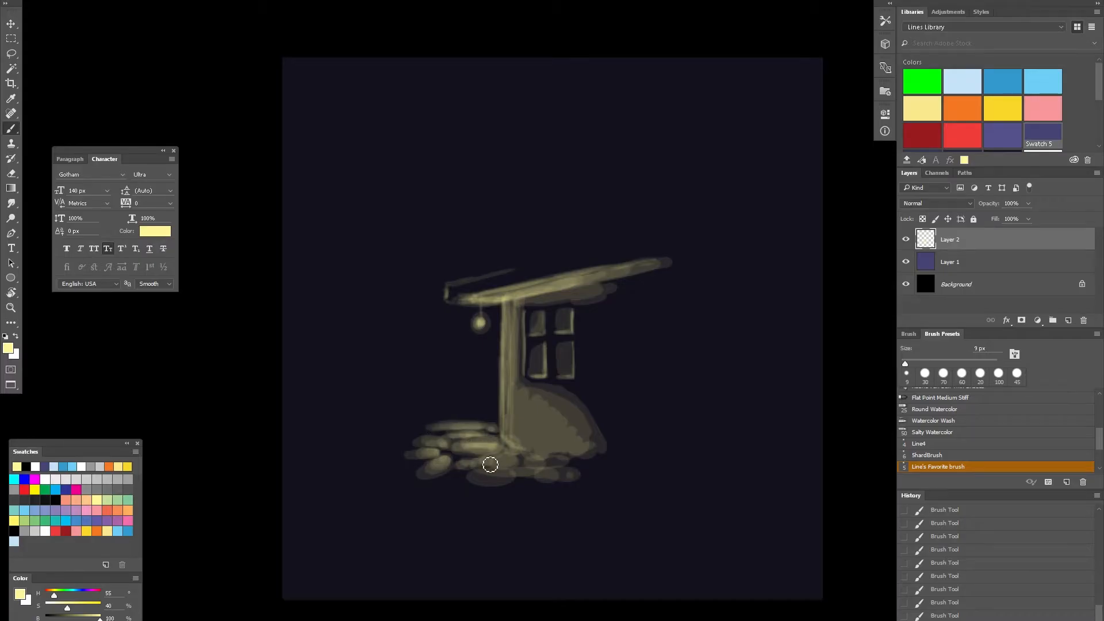
{"action": "left_click_drag", "start_coordinate": [489, 463], "coordinate": [438, 364]}
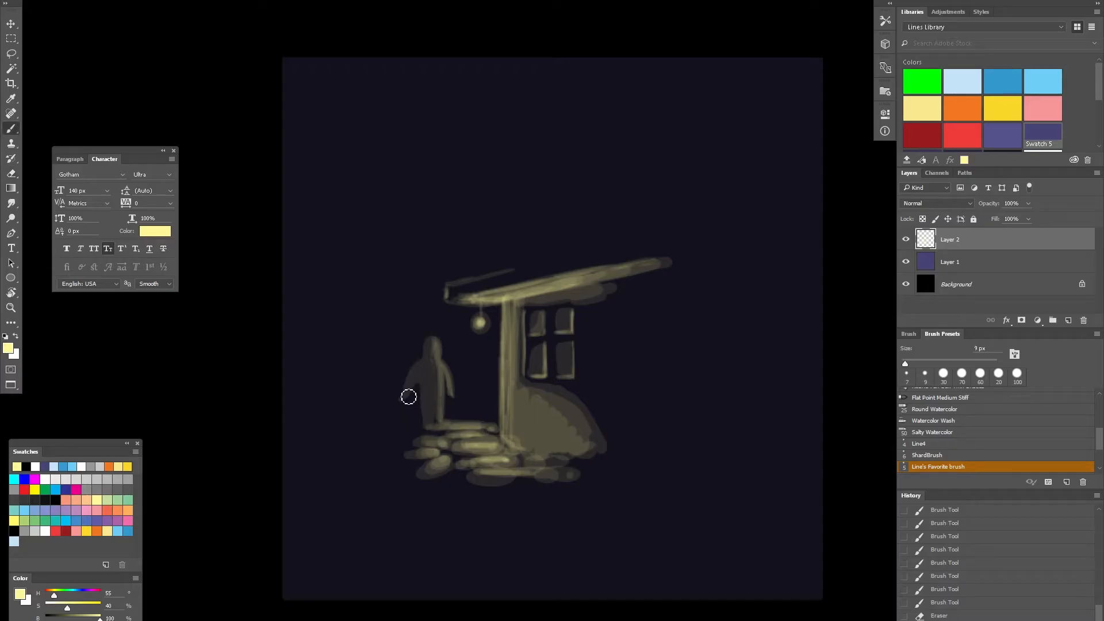
- Paint the man's body silhouette left of the post and add his arm
{"action": "left_click_drag", "start_coordinate": [409, 397], "coordinate": [418, 442]}
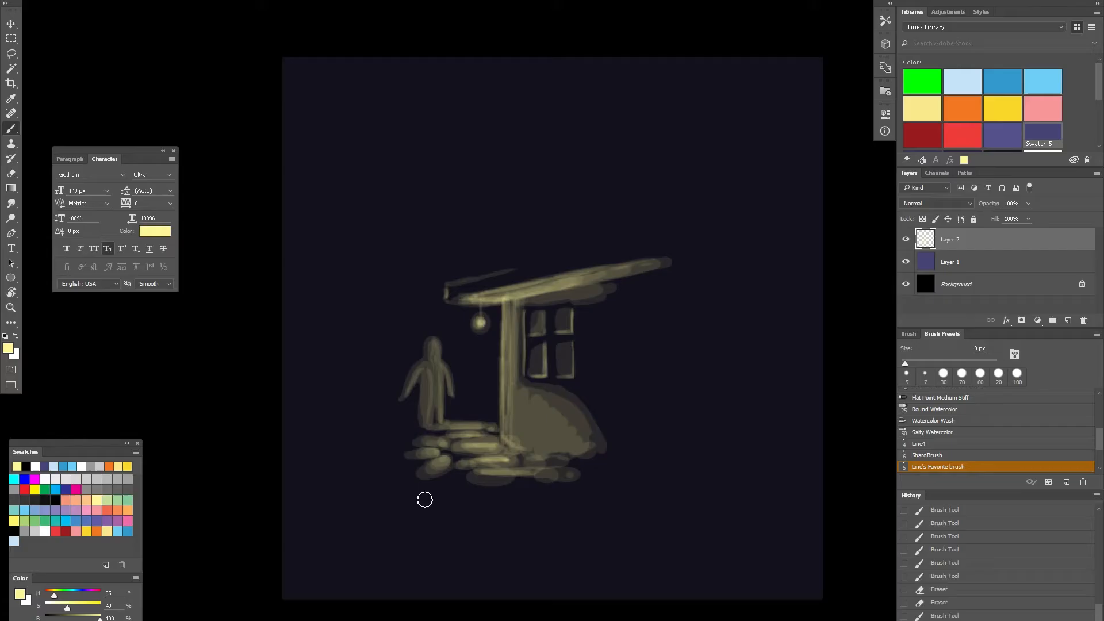
{"action": "left_click_drag", "start_coordinate": [425, 500], "coordinate": [408, 408]}
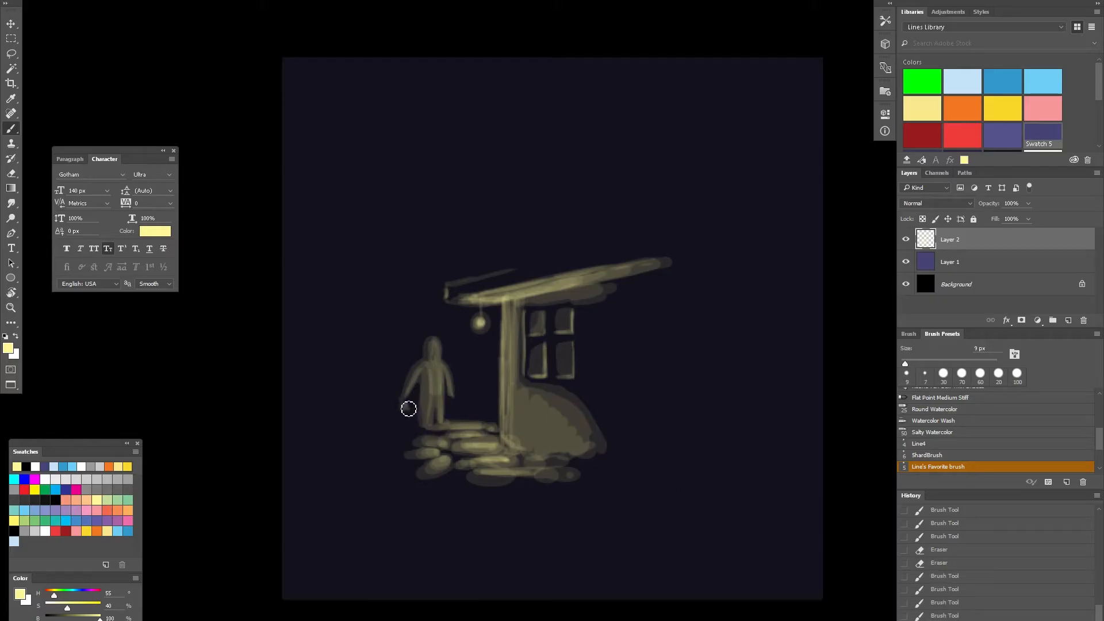
- Dab a small dog shape next to the man's legs with a small brush
{"action": "left_click", "coordinate": [398, 407]}
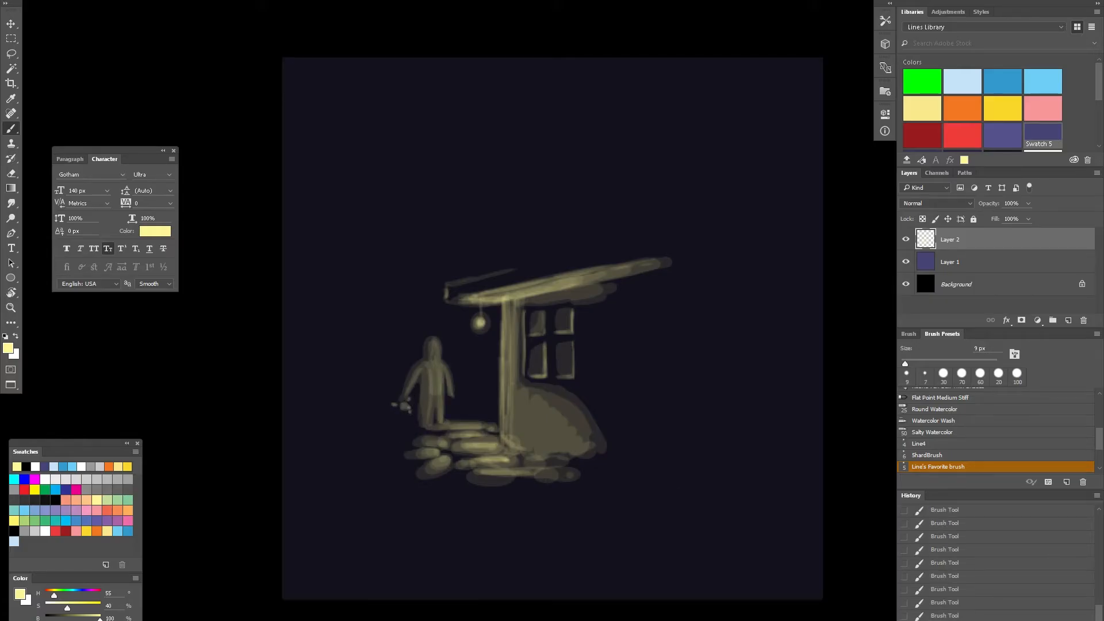
{"action": "left_click", "coordinate": [402, 420]}
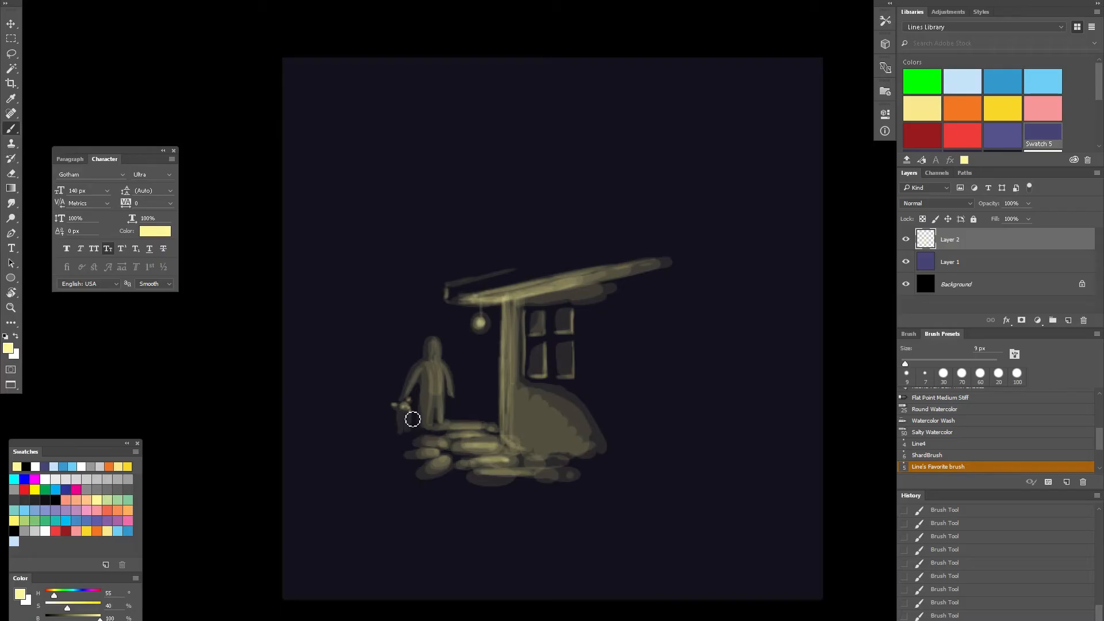
{"action": "left_click", "coordinate": [412, 412]}
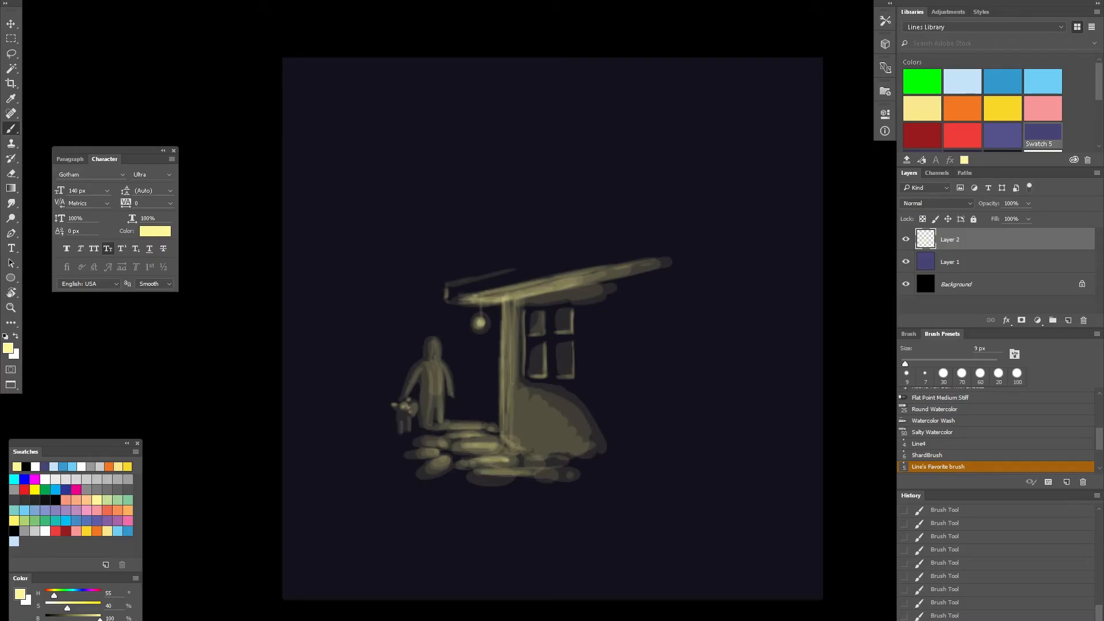